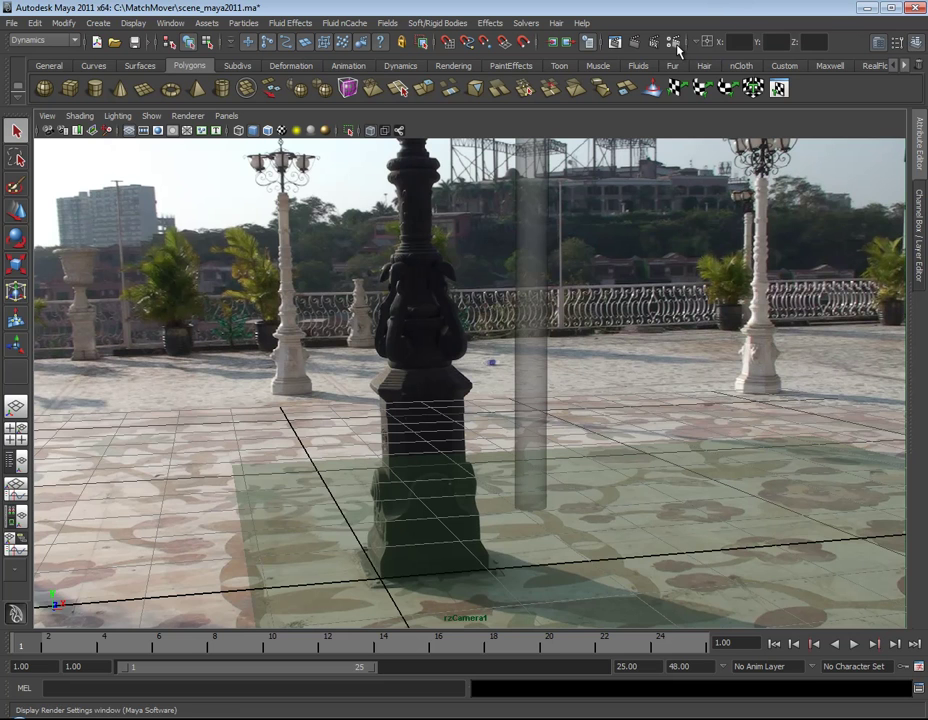
- Open Render Settings to review the AVI output and the 1 to 25 frame range
{"action": "left_click", "coordinate": [674, 41]}
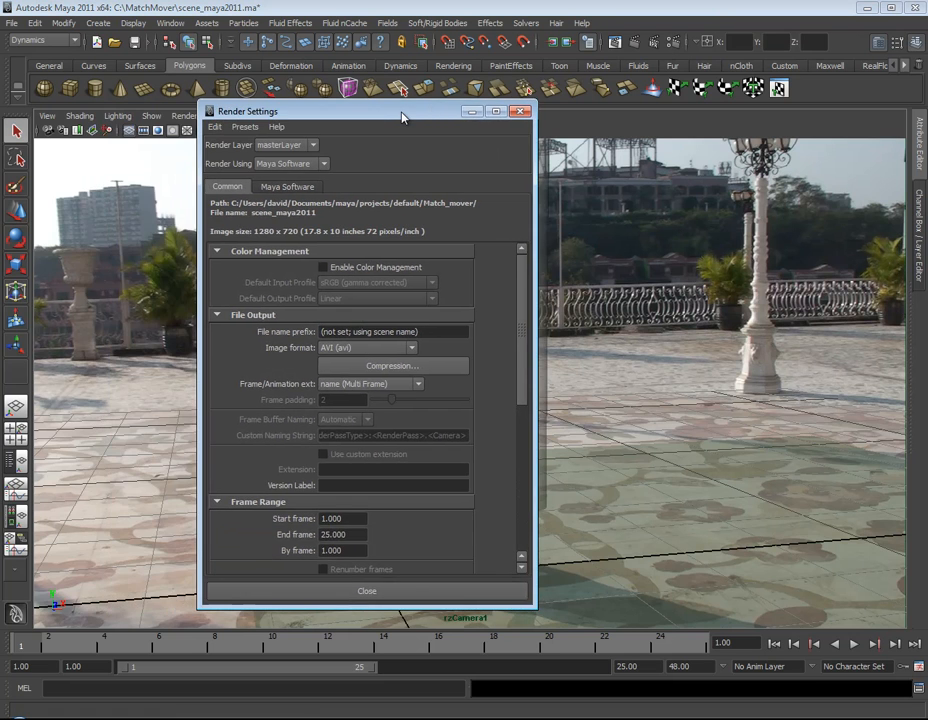
{"action": "mouse_move", "coordinate": [465, 200]}
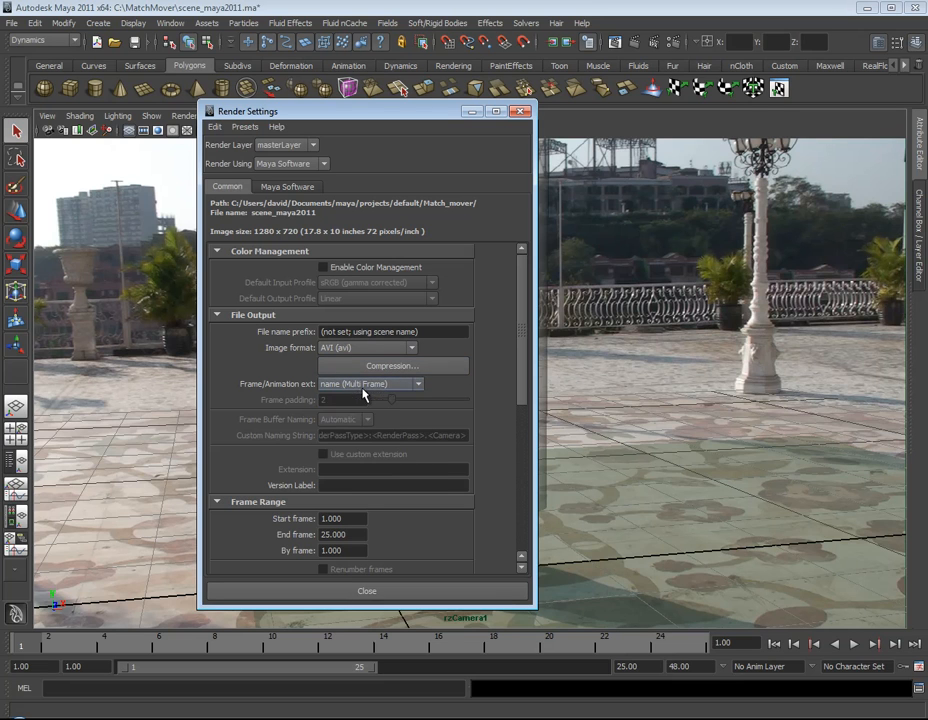
{"action": "mouse_move", "coordinate": [388, 383]}
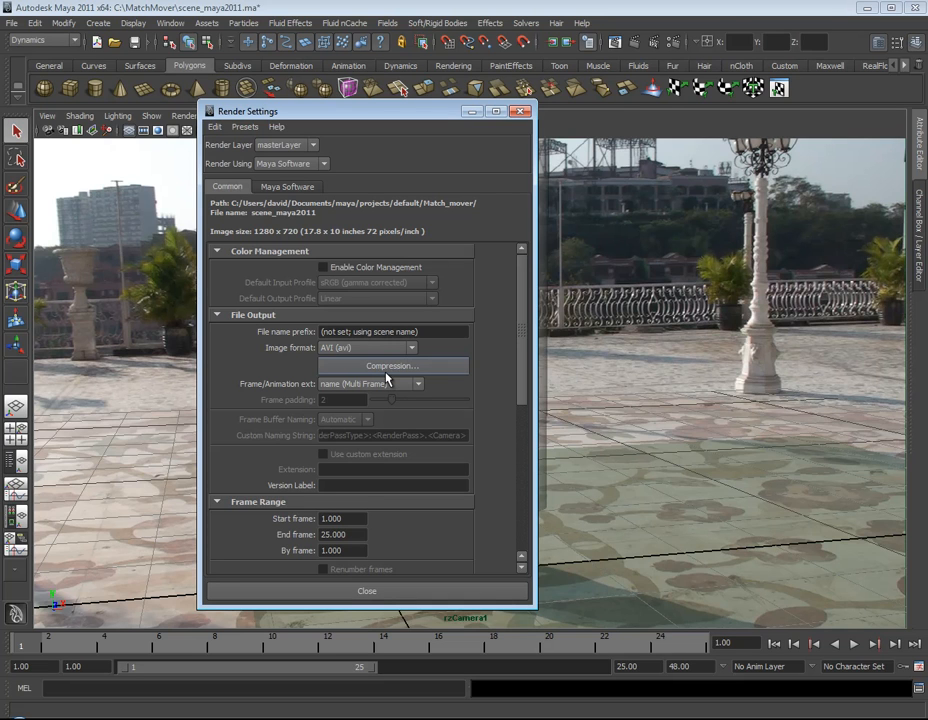
{"action": "mouse_move", "coordinate": [451, 255]}
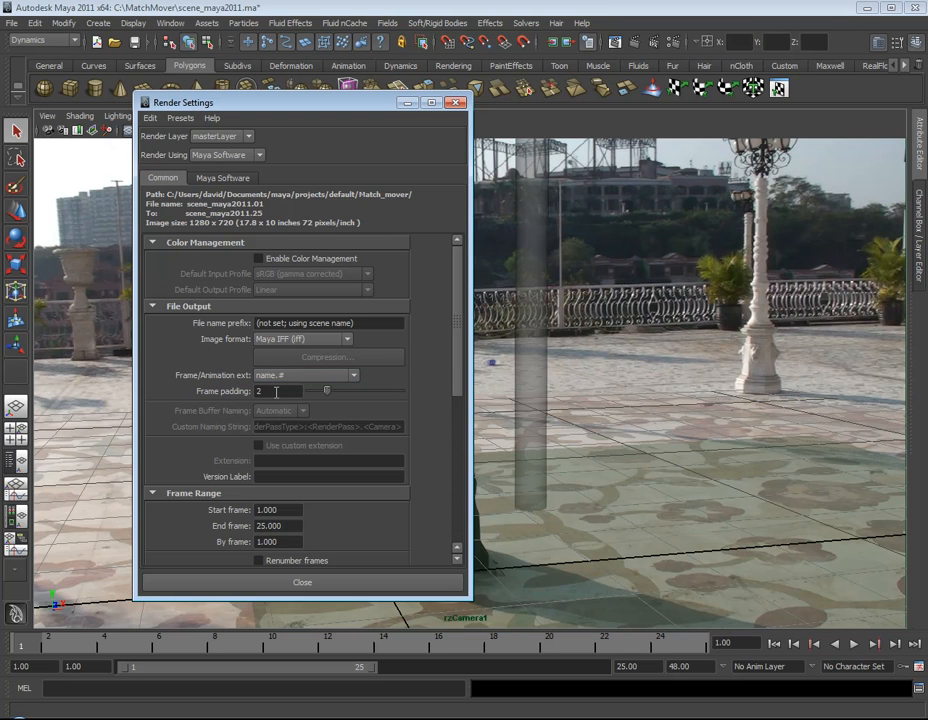
- Use Maya IFF output with name.# naming and padding 2, then close Render Settings
{"action": "scroll", "scroll_direction": "down", "scroll_amount": 3}
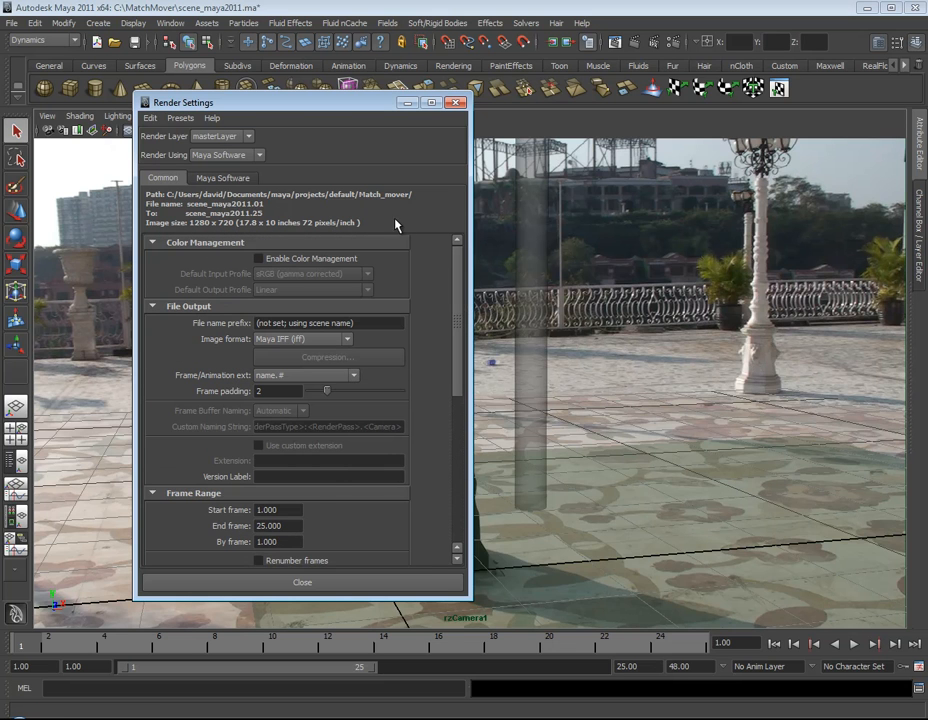
{"action": "left_click", "coordinate": [301, 582]}
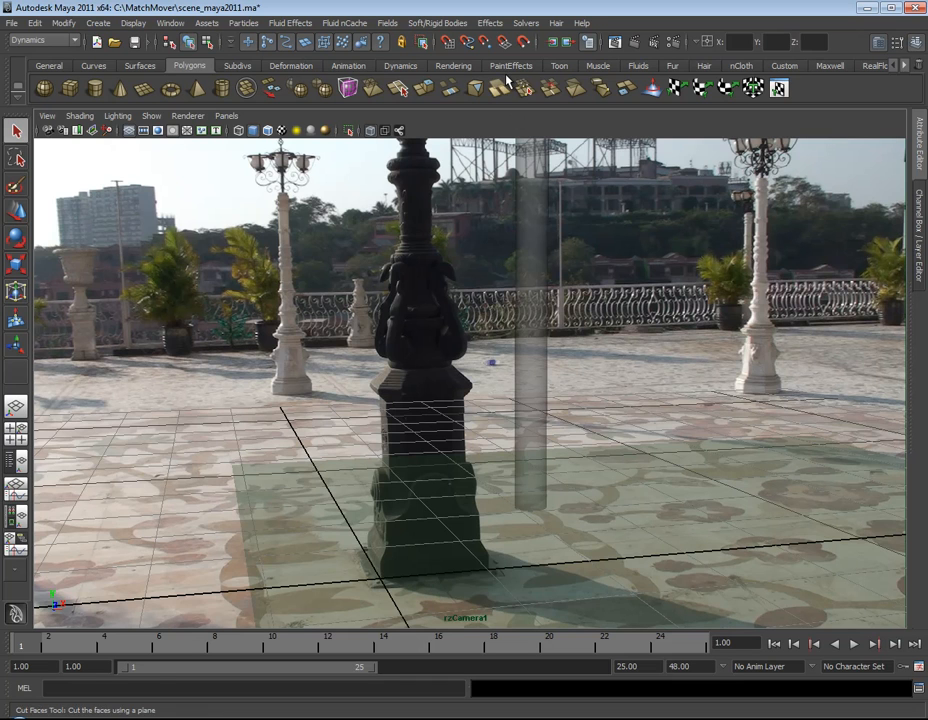
- Switch to the Rendering menu set and launch a Batch Render of the animation
{"action": "left_click", "coordinate": [40, 40]}
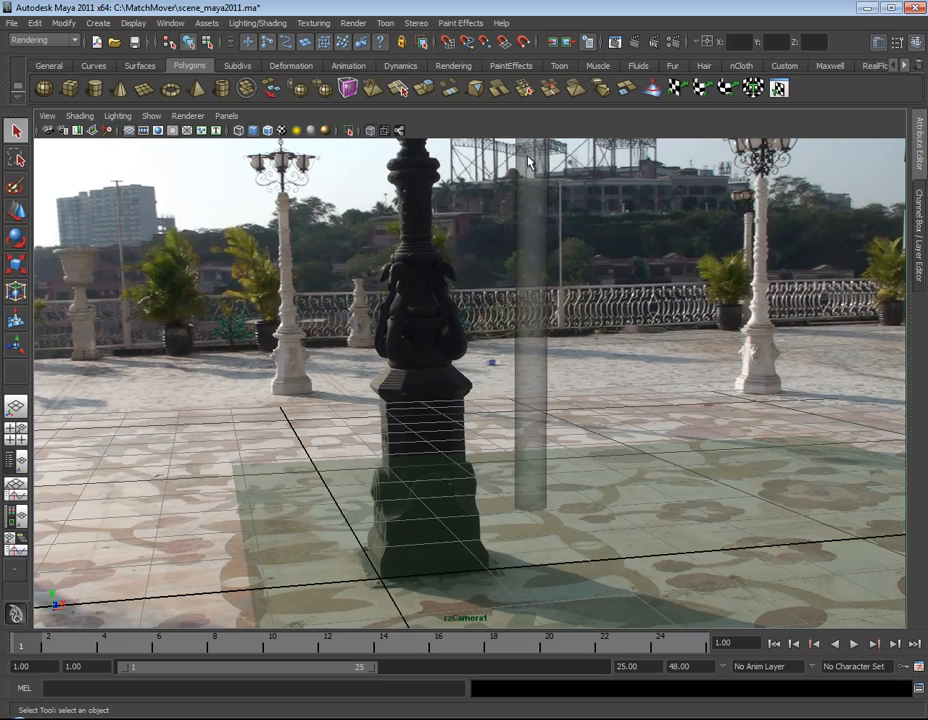
{"action": "left_click", "coordinate": [351, 23]}
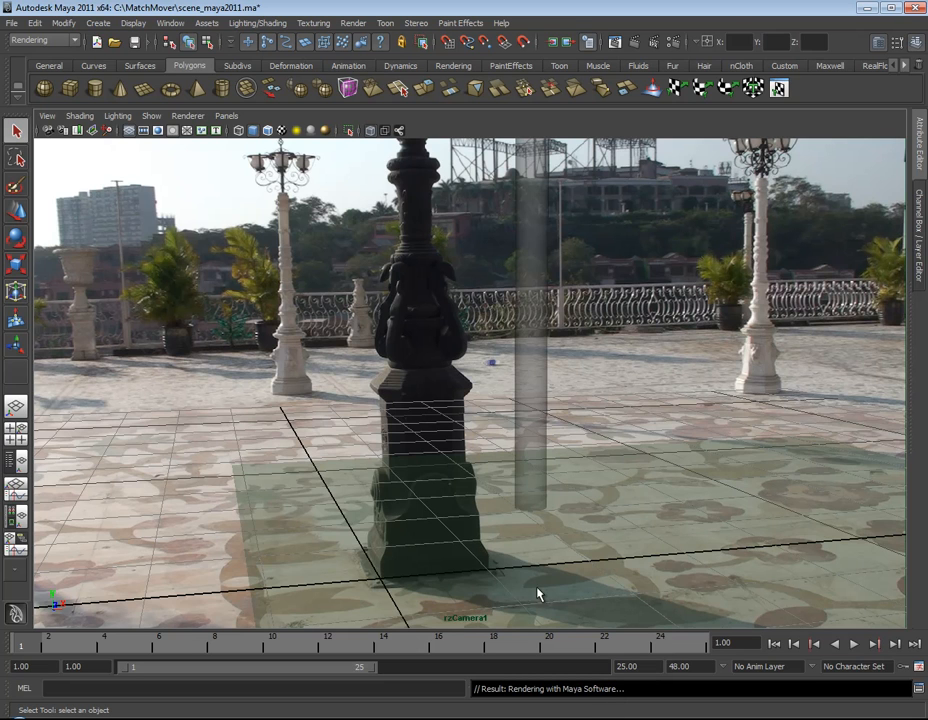
{"action": "mouse_move", "coordinate": [527, 612]}
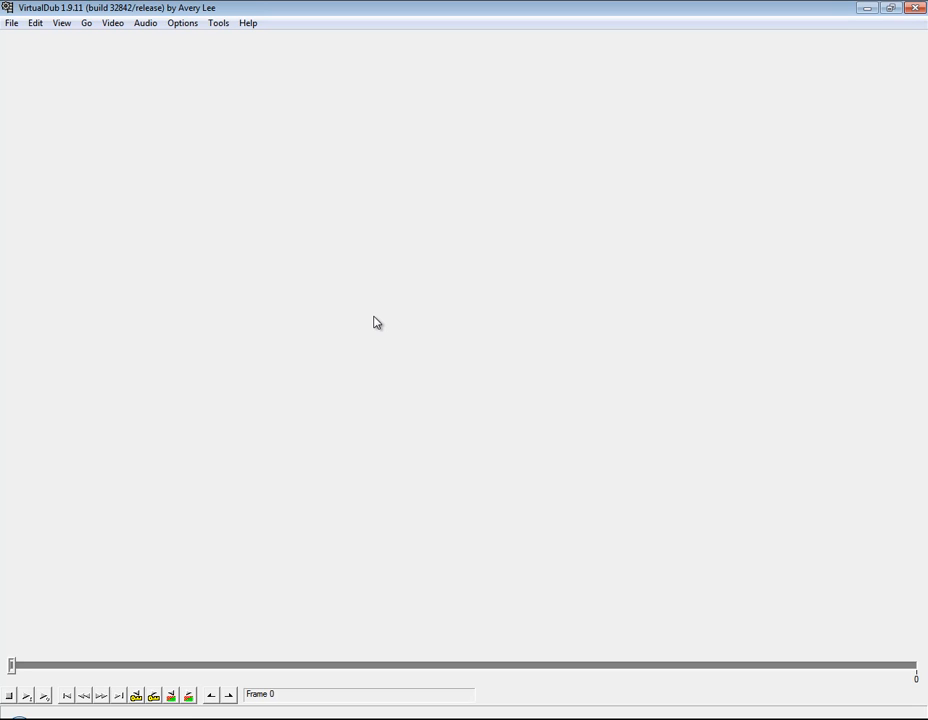
{"action": "mouse_move", "coordinate": [16, 49]}
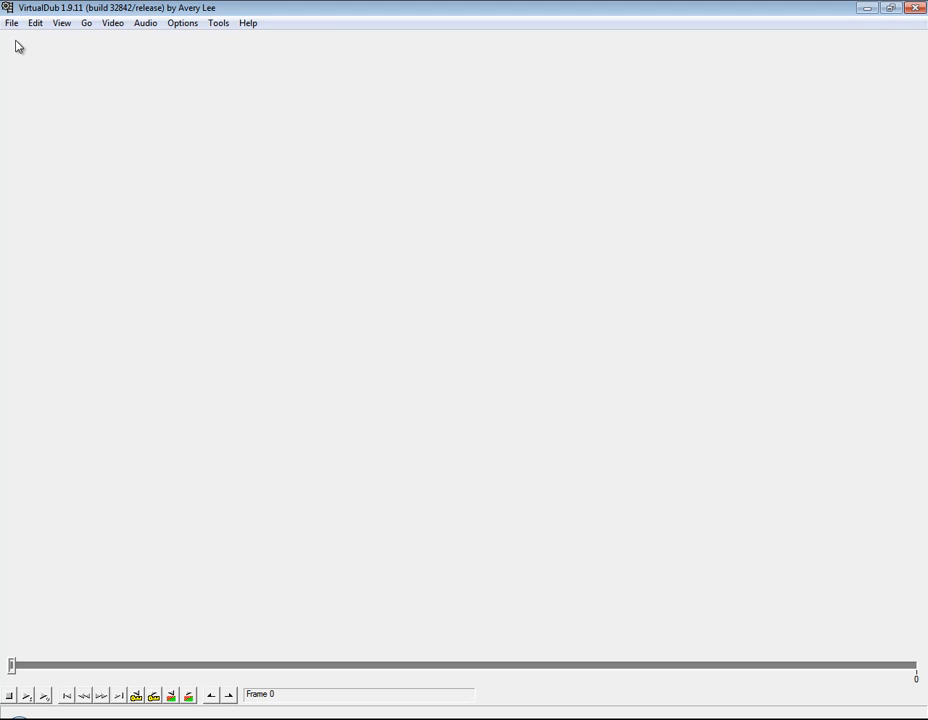
- Open lesson03.01.iff from Match_mover as a 25-frame image sequence
{"action": "left_click", "coordinate": [11, 35]}
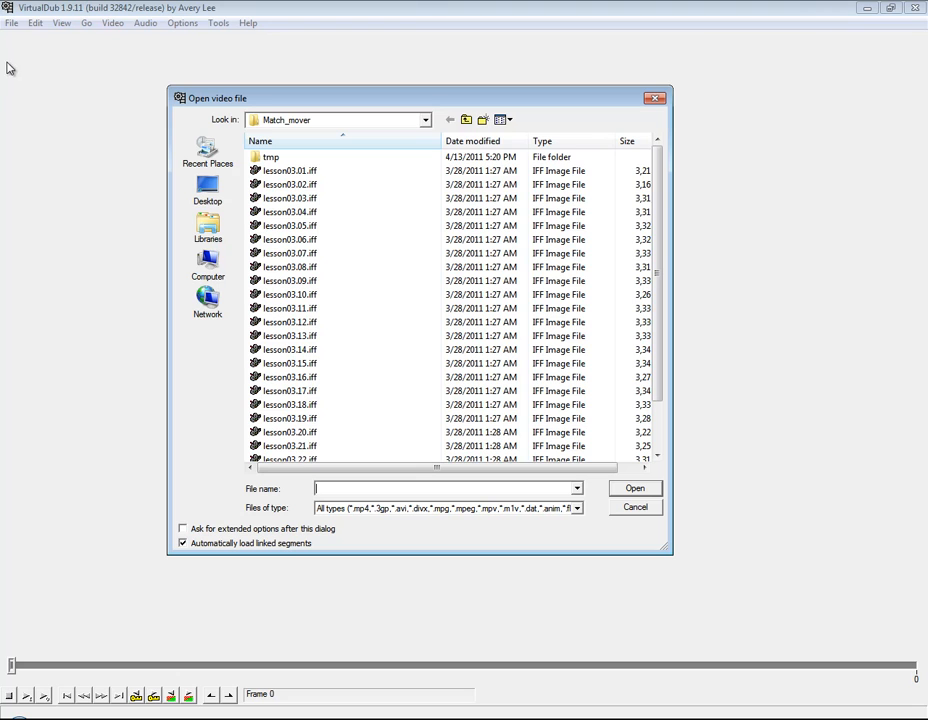
{"action": "left_click", "coordinate": [291, 170]}
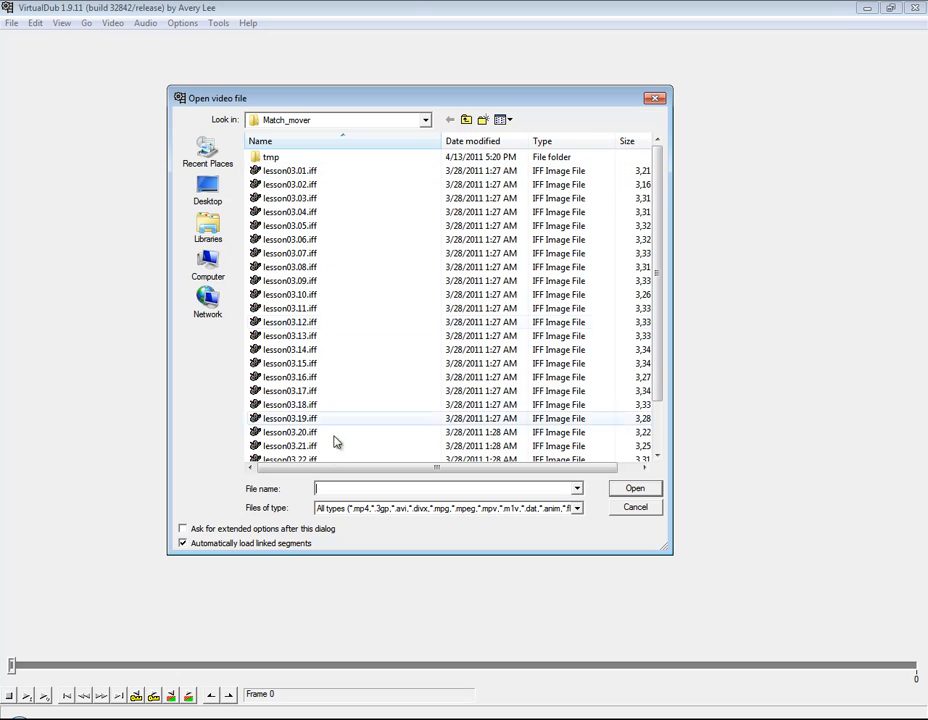
{"action": "left_click", "coordinate": [290, 170]}
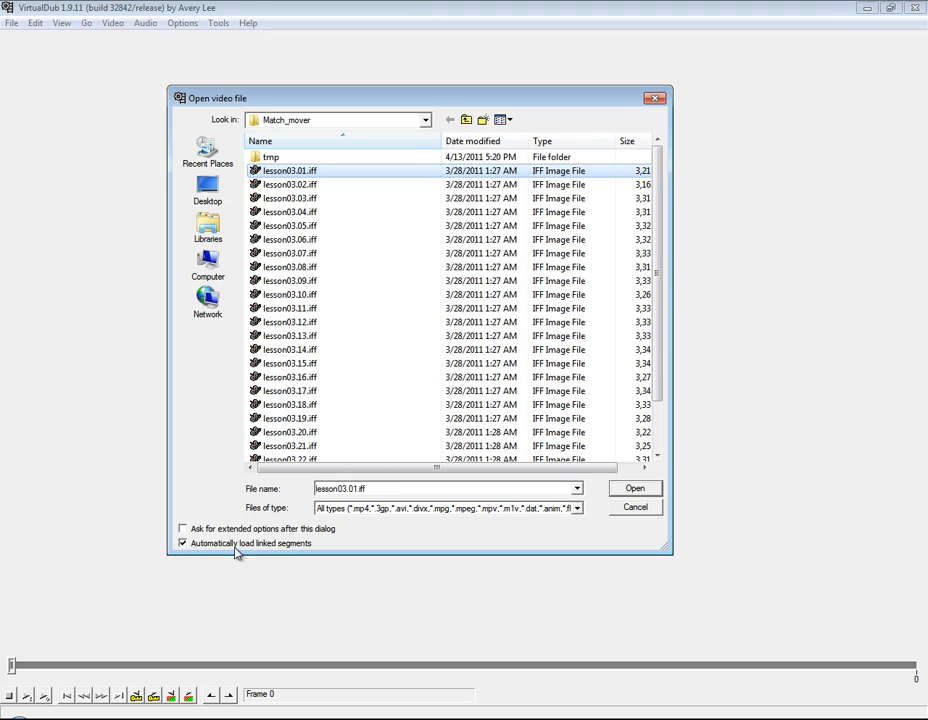
{"action": "mouse_move", "coordinate": [603, 495]}
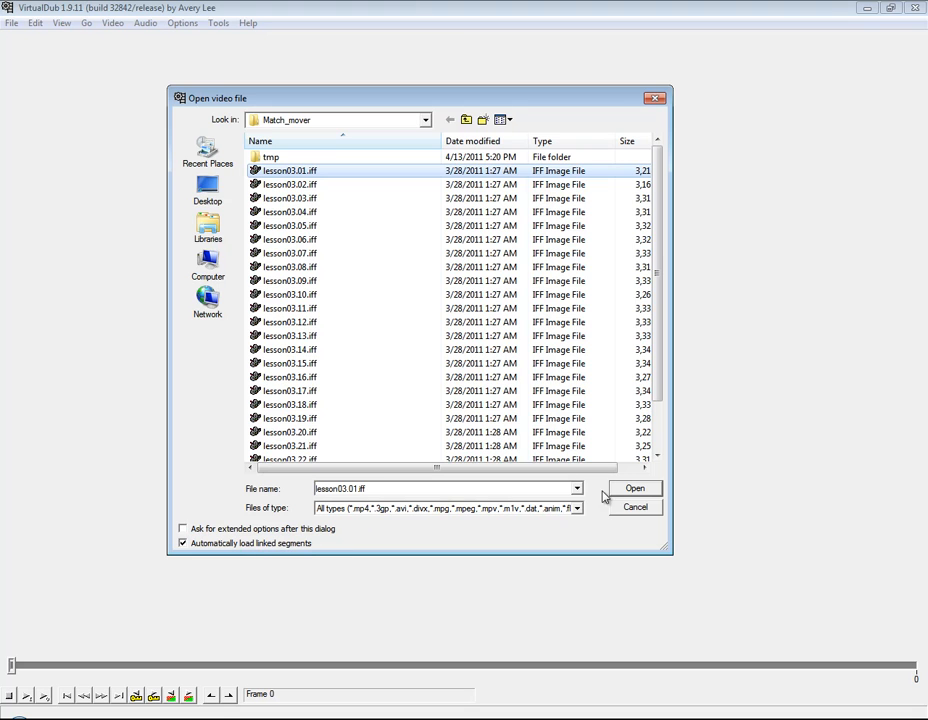
{"action": "left_click", "coordinate": [635, 488]}
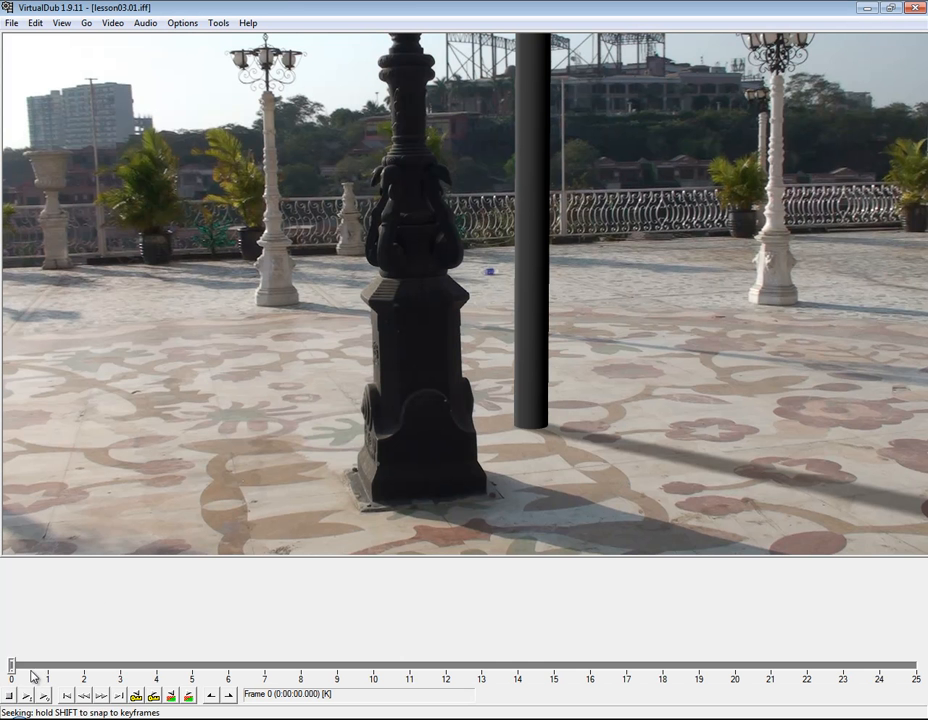
- Scrub the timeline through frames 21, 17 and 12 to check the clip
{"action": "left_click_drag", "start_coordinate": [13, 664], "coordinate": [770, 664]}
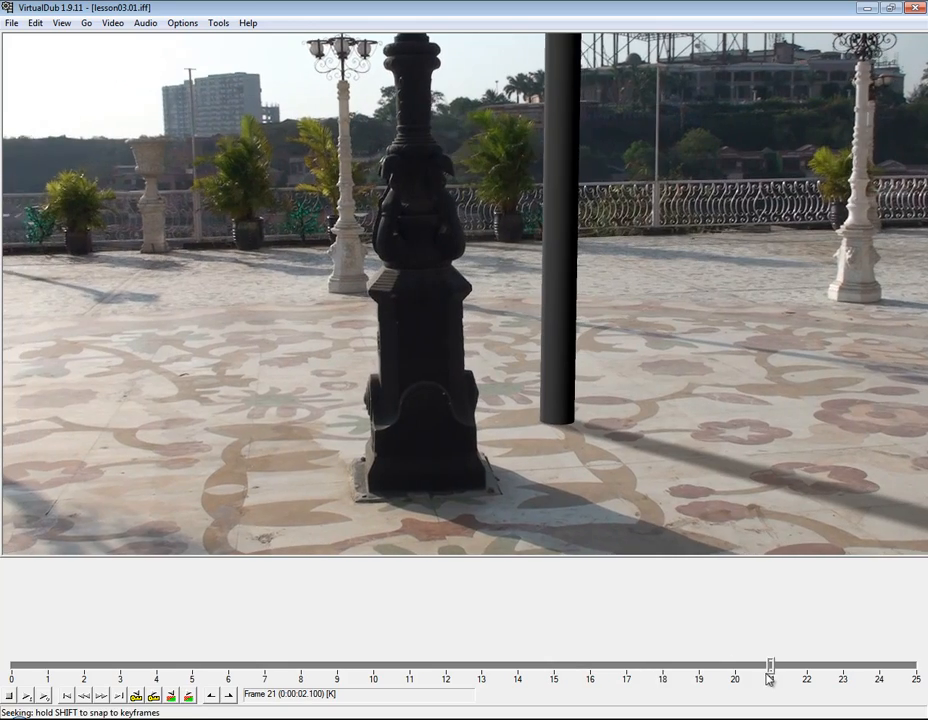
{"action": "left_click_drag", "start_coordinate": [770, 664], "coordinate": [626, 664]}
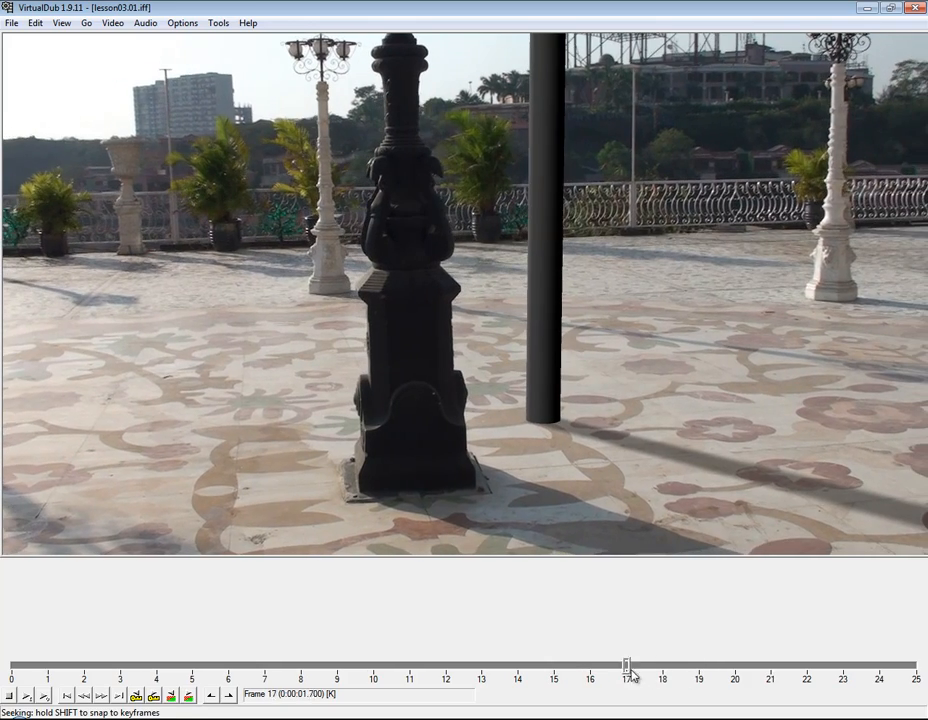
{"action": "left_click_drag", "start_coordinate": [628, 666], "coordinate": [446, 666]}
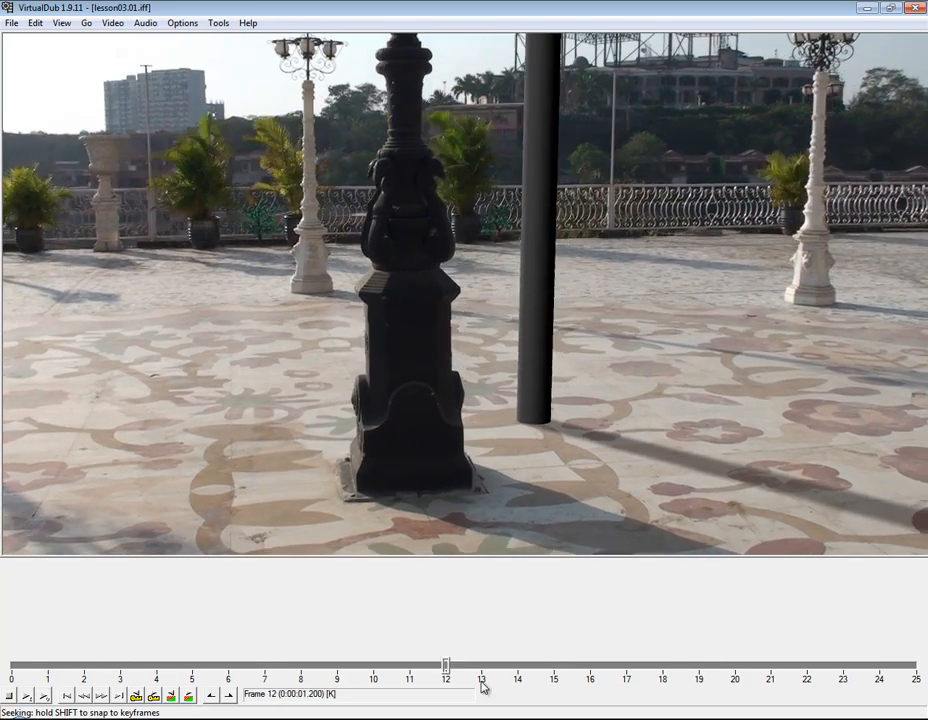
{"action": "left_click_drag", "start_coordinate": [447, 663], "coordinate": [553, 663]}
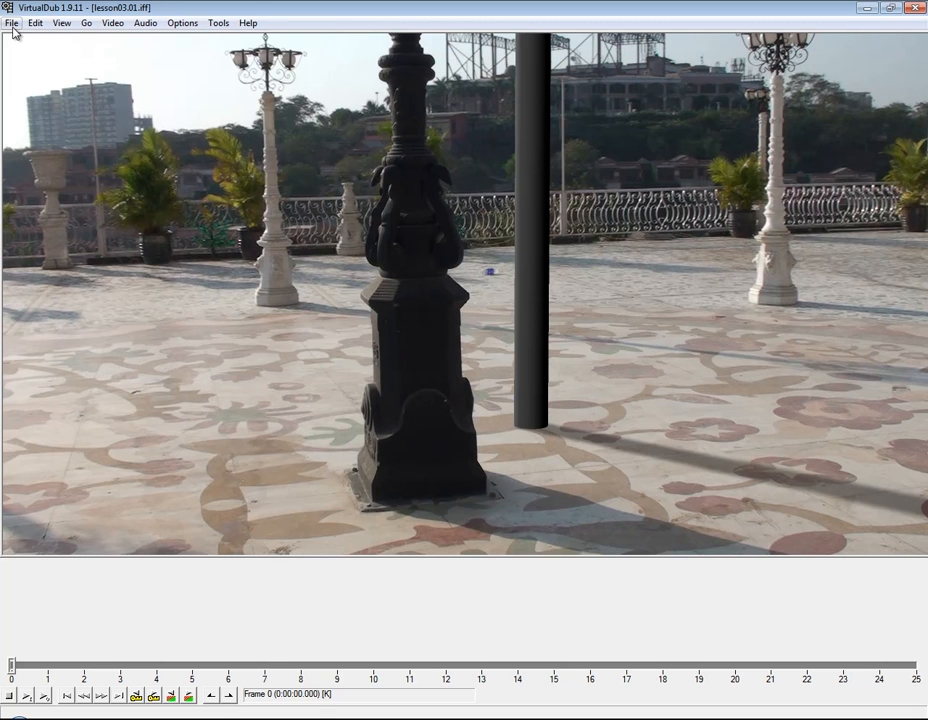
- Set the video processing mode to direct stream copy
{"action": "left_click", "coordinate": [9, 24]}
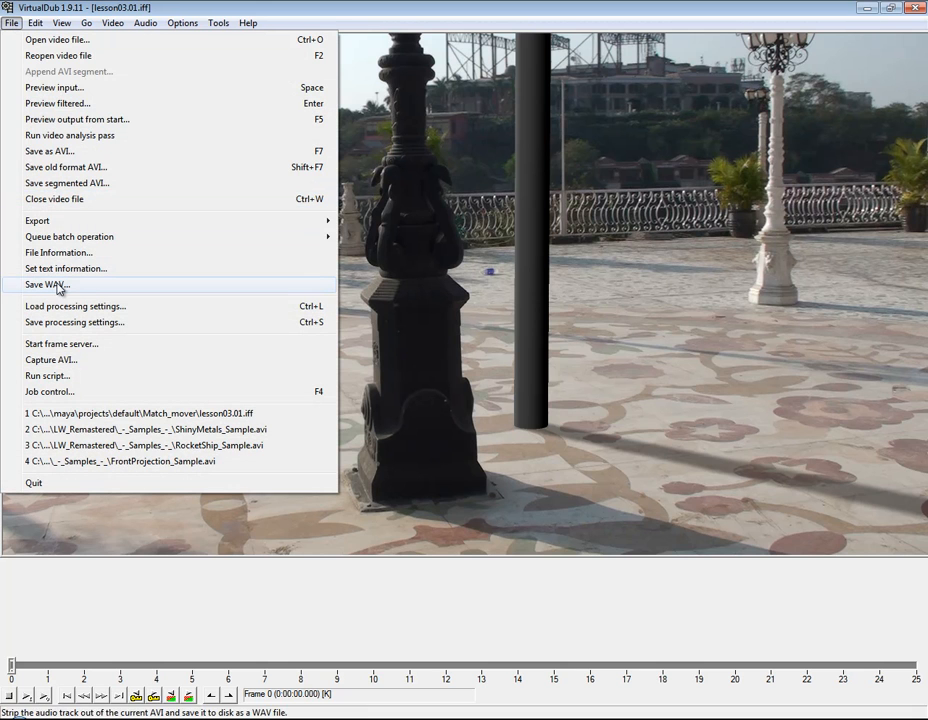
{"action": "left_click", "coordinate": [113, 21]}
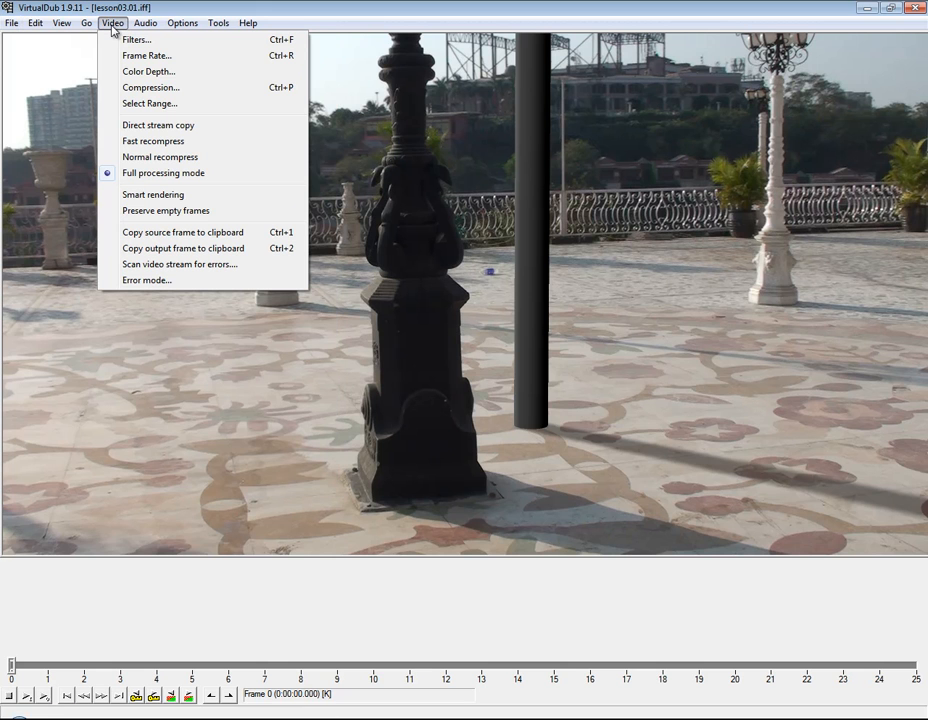
{"action": "mouse_move", "coordinate": [170, 125]}
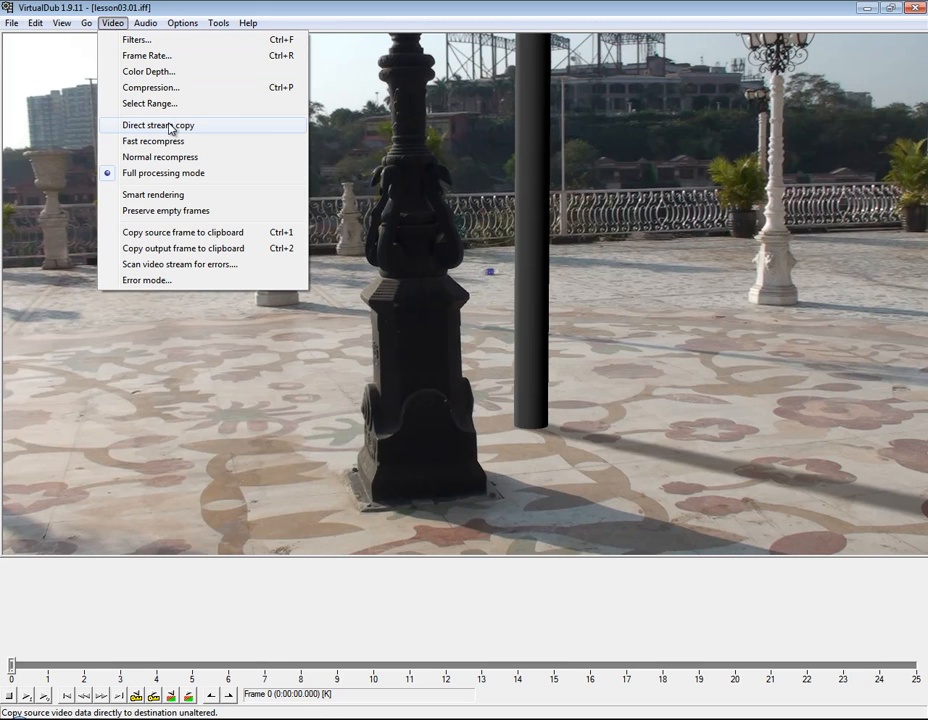
{"action": "left_click", "coordinate": [145, 22]}
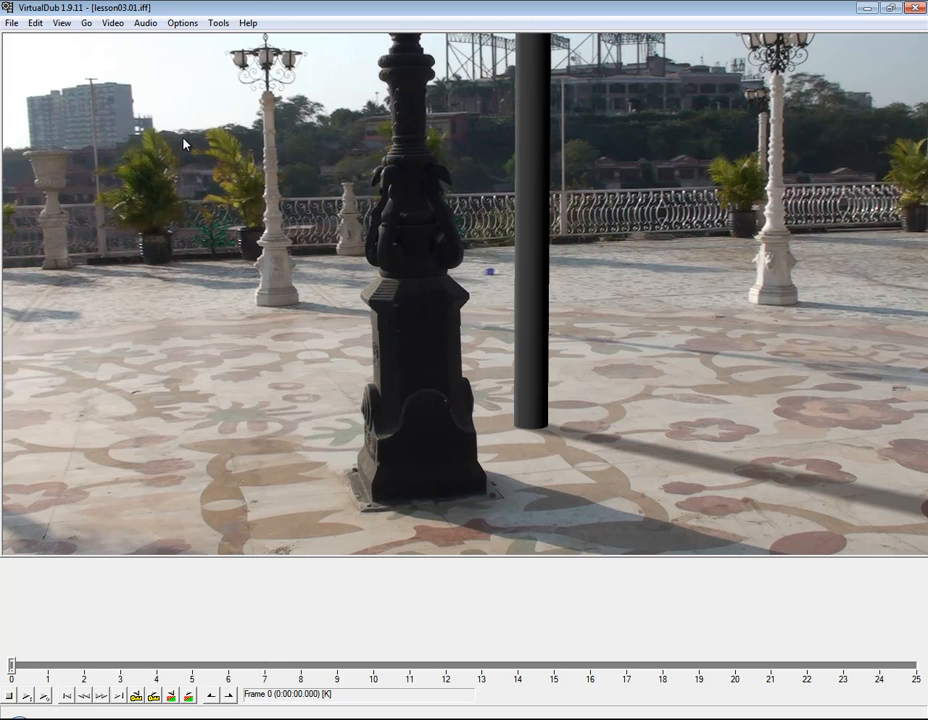
- Change the clip's frame rate to 25 fps
{"action": "left_click", "coordinate": [112, 25]}
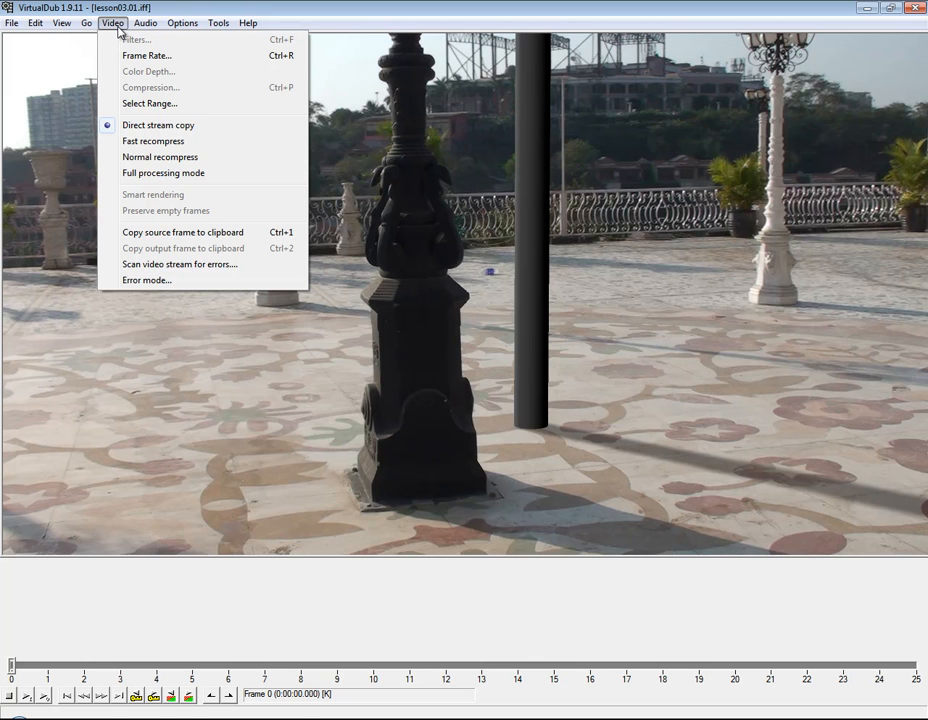
{"action": "mouse_move", "coordinate": [152, 55]}
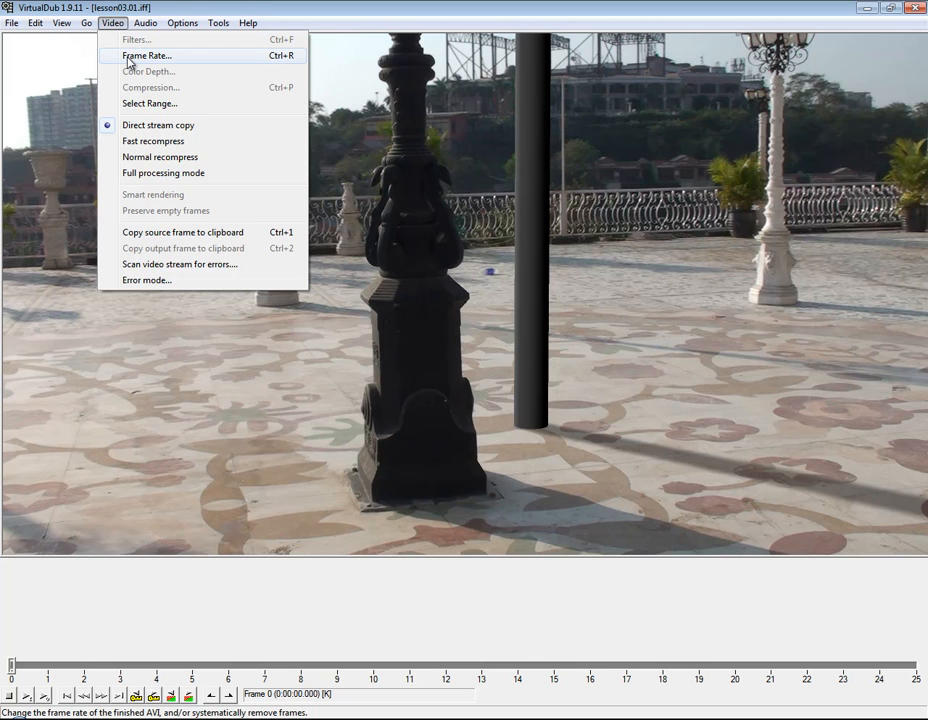
{"action": "left_click", "coordinate": [147, 55]}
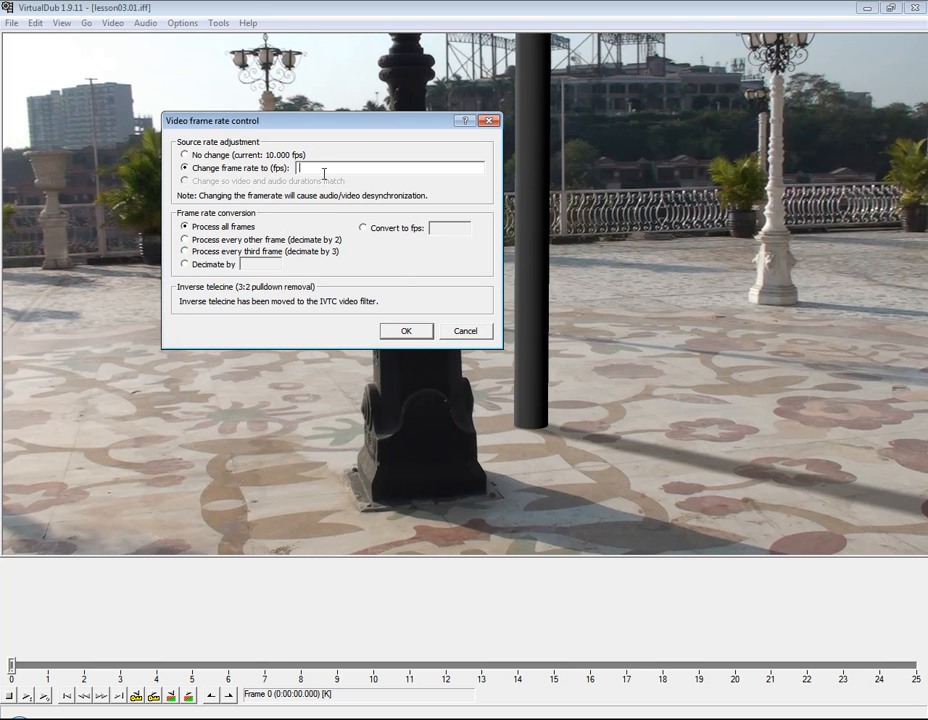
{"action": "type", "text": "25"}
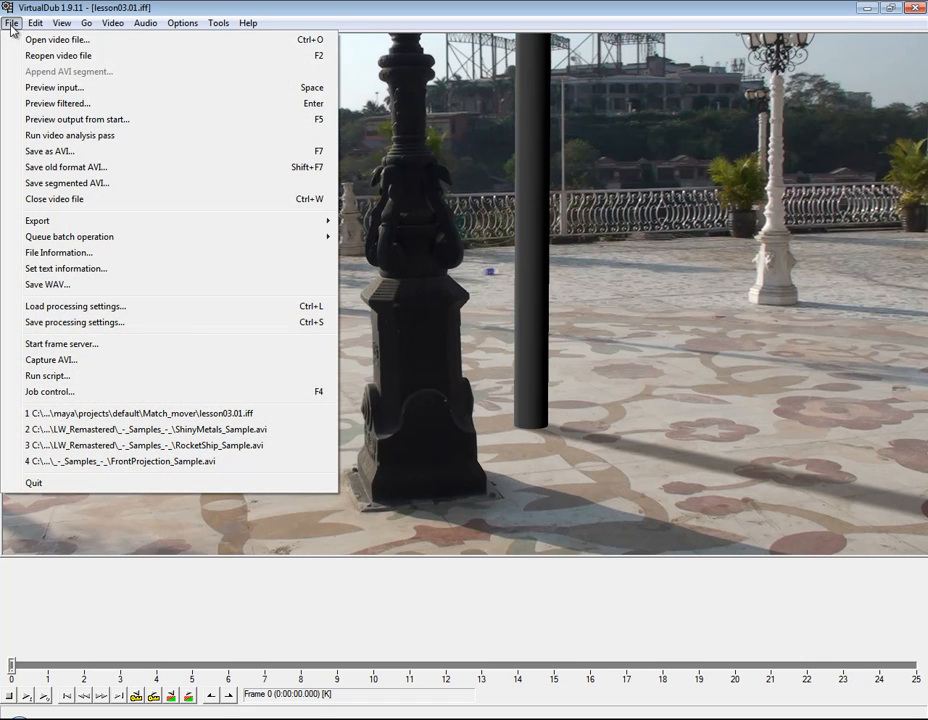
- After the failed lesson03.01.avi save, use full processing with uncompressed RGB/YCbCr output
{"action": "left_click", "coordinate": [47, 151]}
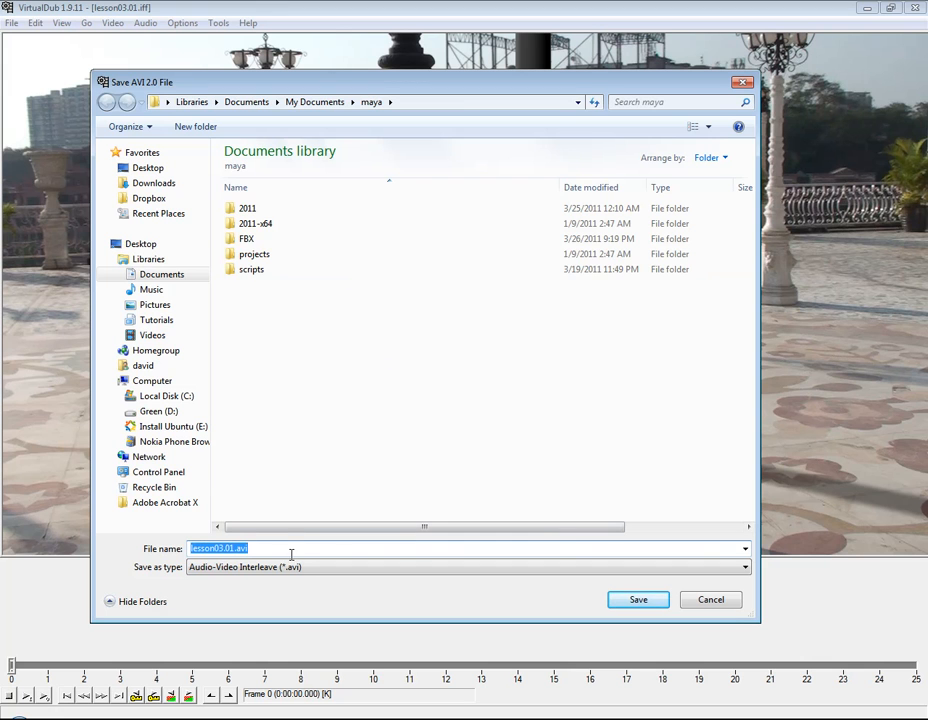
{"action": "left_click", "coordinate": [637, 599]}
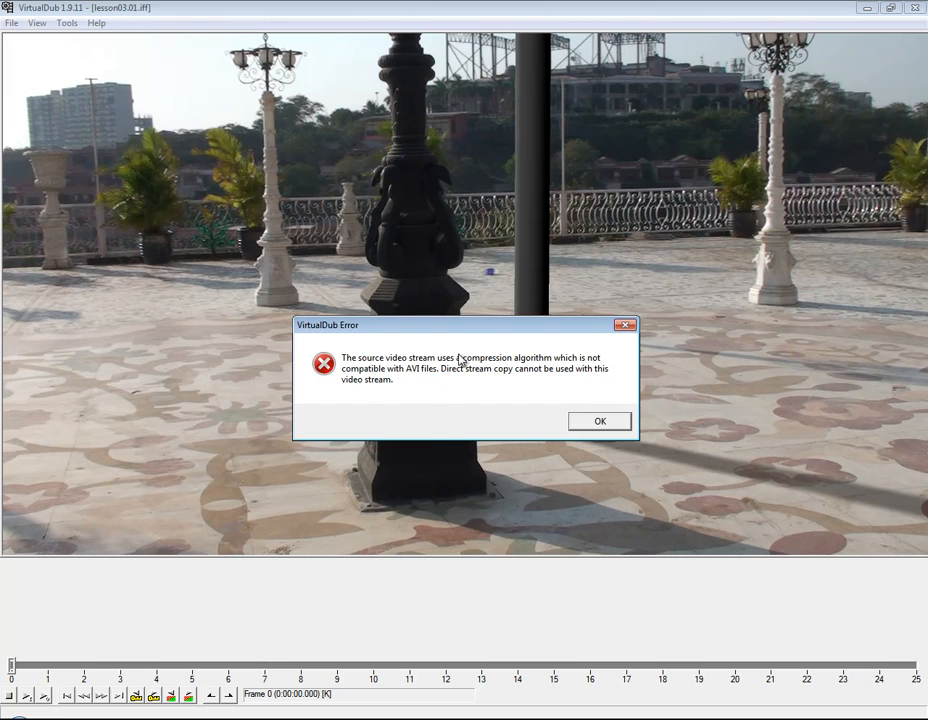
{"action": "mouse_move", "coordinate": [583, 412]}
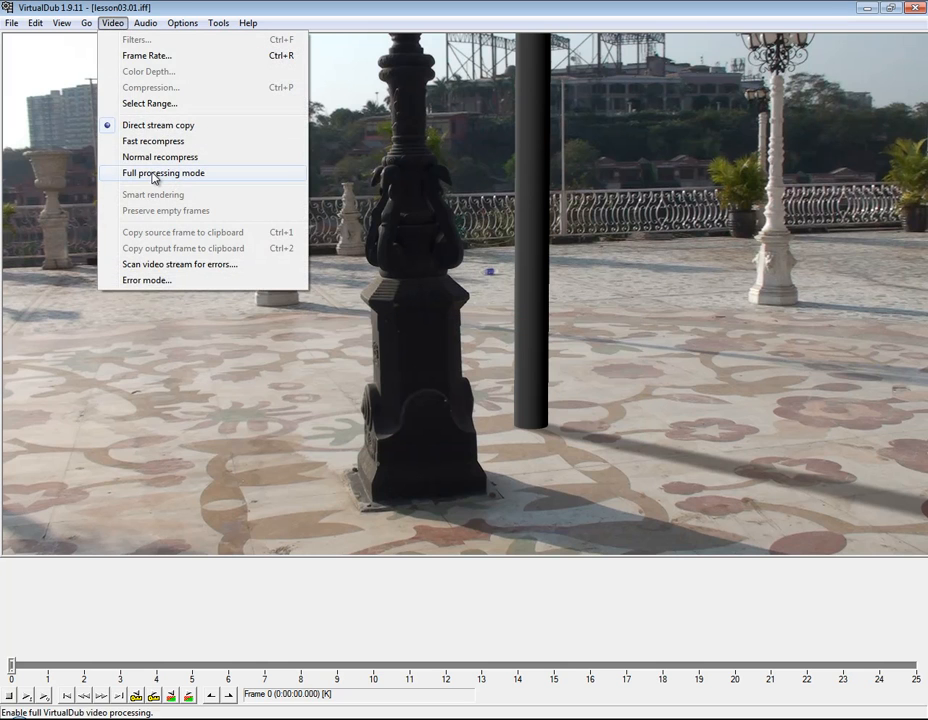
{"action": "left_click", "coordinate": [163, 173]}
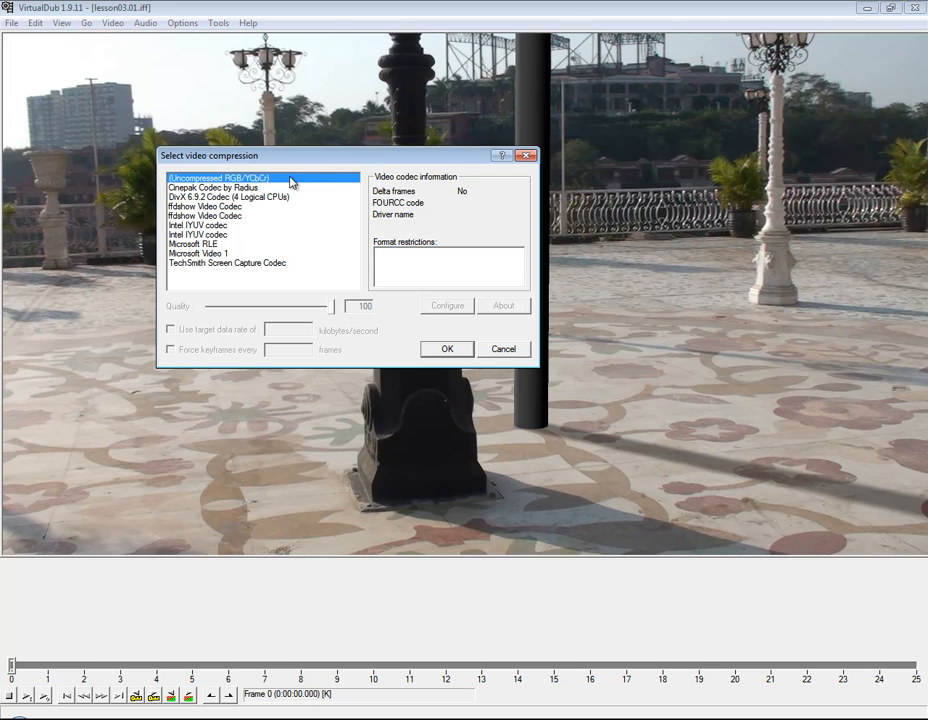
{"action": "mouse_move", "coordinate": [209, 190]}
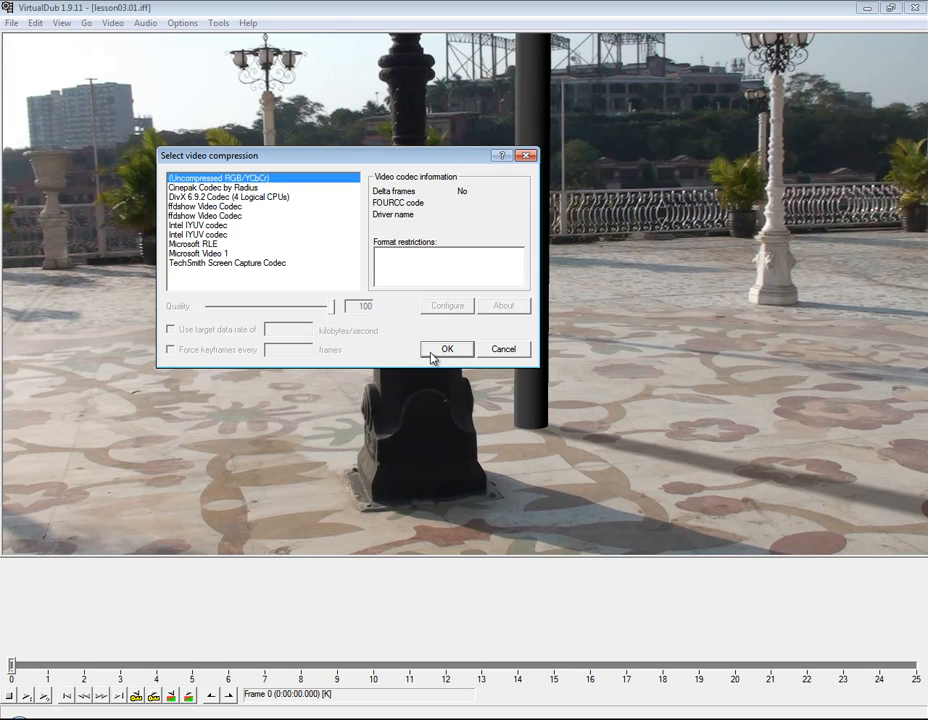
{"action": "left_click", "coordinate": [447, 348]}
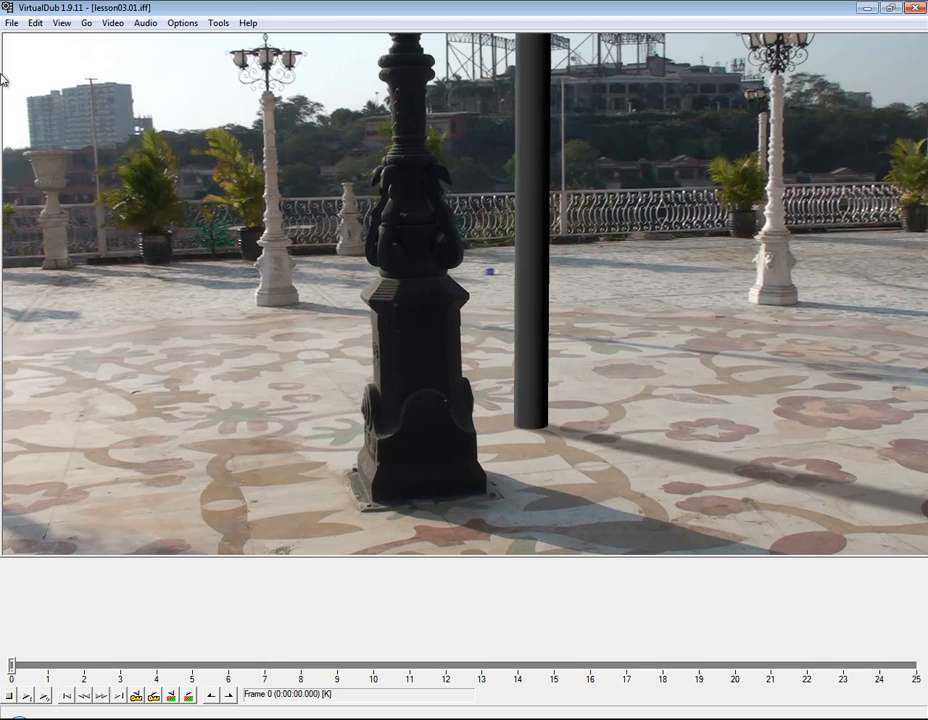
- Save the 25 frames as lesson03.01.avi and open the maya folder
{"action": "left_click", "coordinate": [11, 22]}
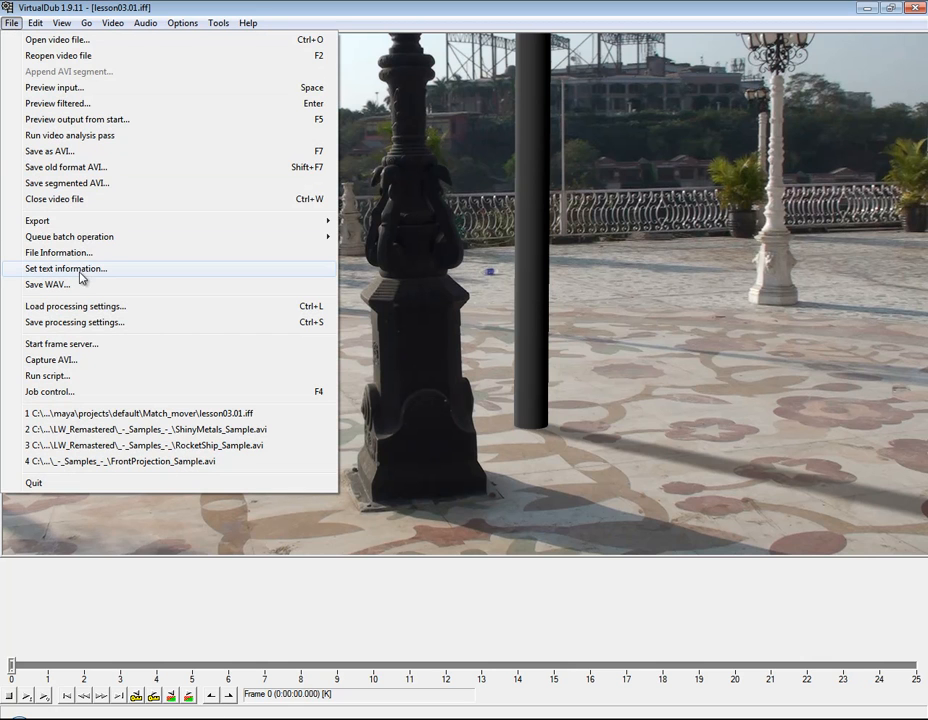
{"action": "left_click", "coordinate": [43, 151]}
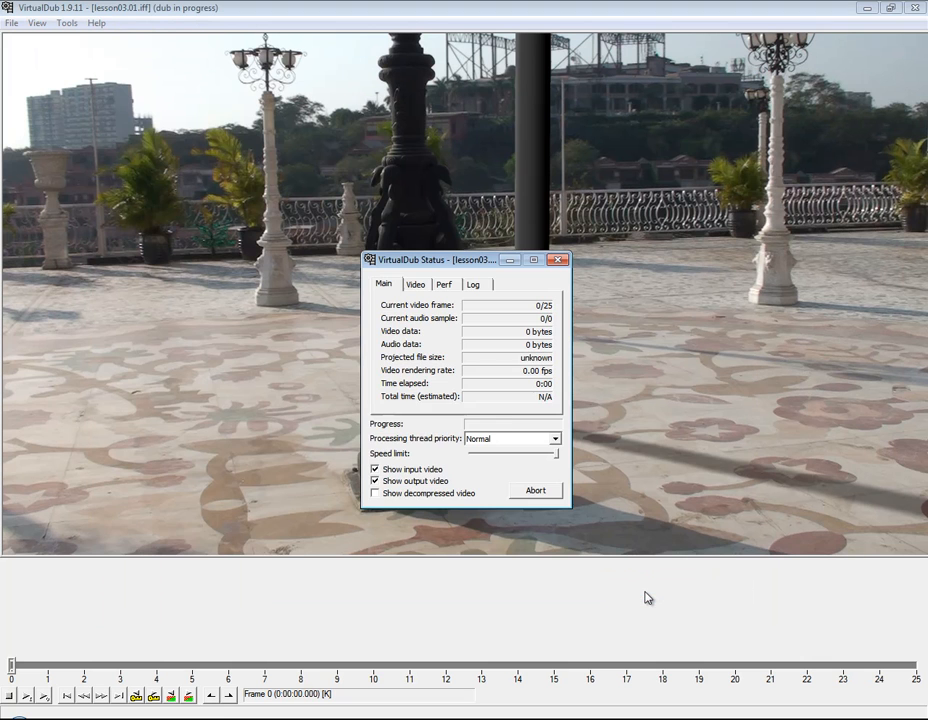
{"action": "left_click", "coordinate": [535, 490]}
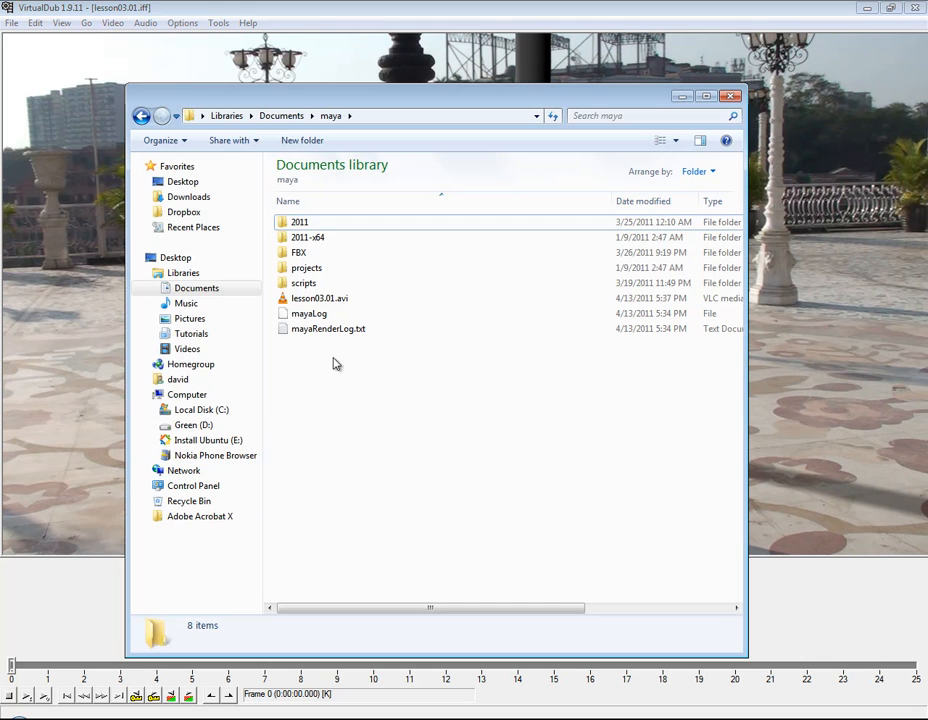
- Open lesson03.01.avi in VLC, maximize the player and play the clip
{"action": "left_click", "coordinate": [319, 298]}
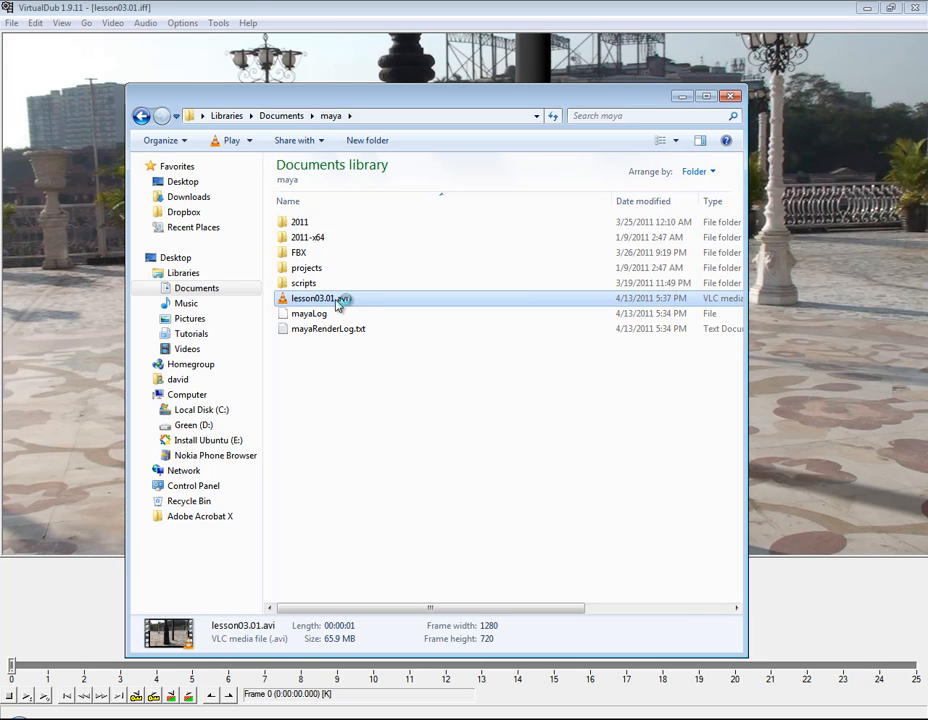
{"action": "double_click", "coordinate": [318, 298]}
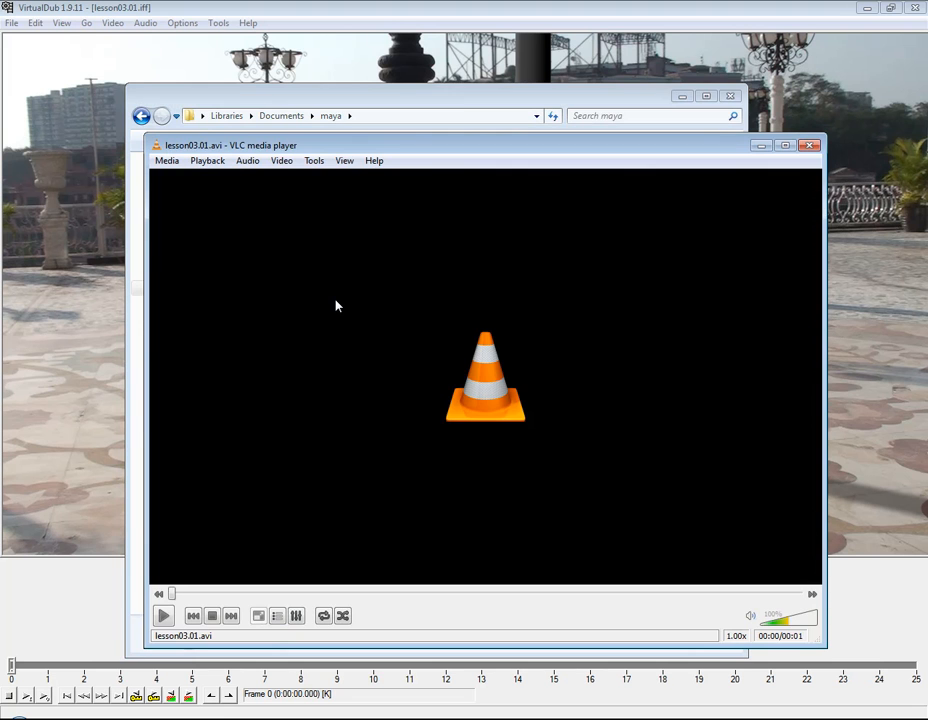
{"action": "left_click", "coordinate": [159, 616]}
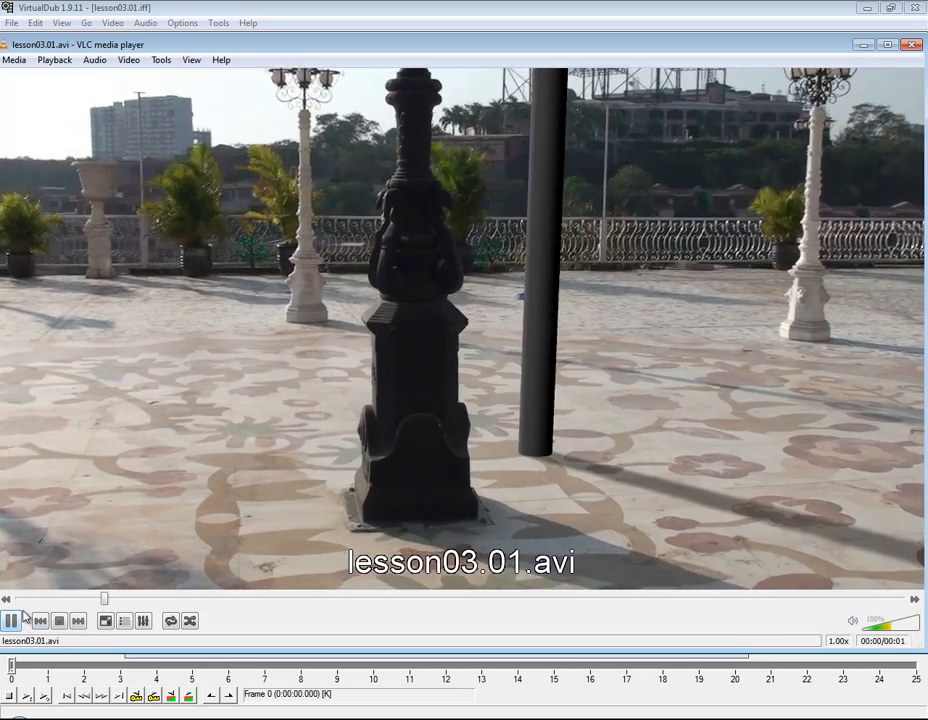
{"action": "left_click", "coordinate": [59, 620]}
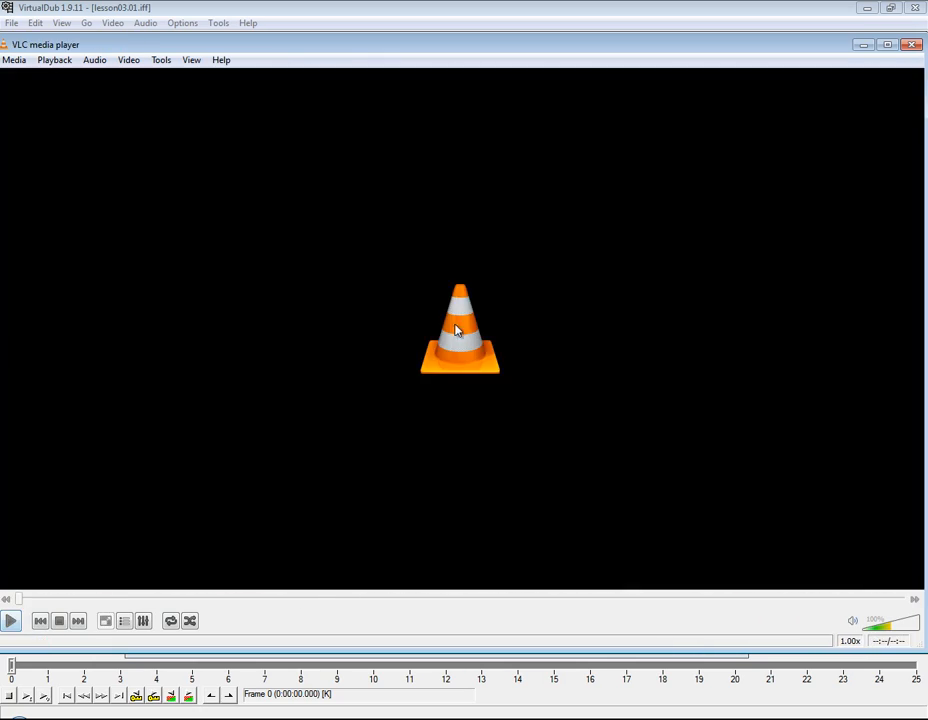
{"action": "mouse_move", "coordinate": [412, 575]}
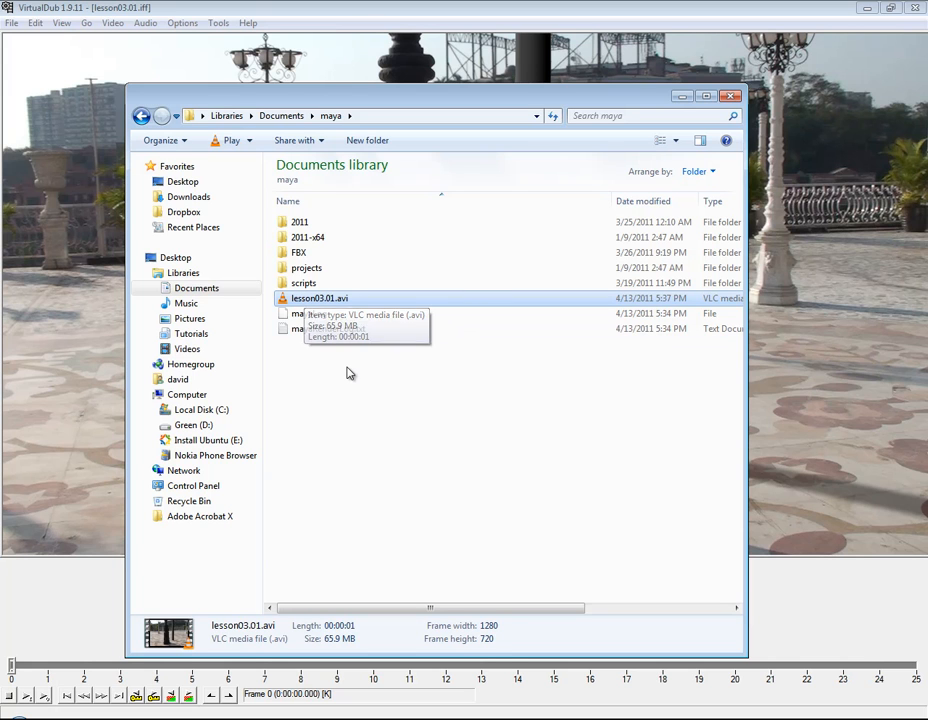
{"action": "mouse_move", "coordinate": [350, 378]}
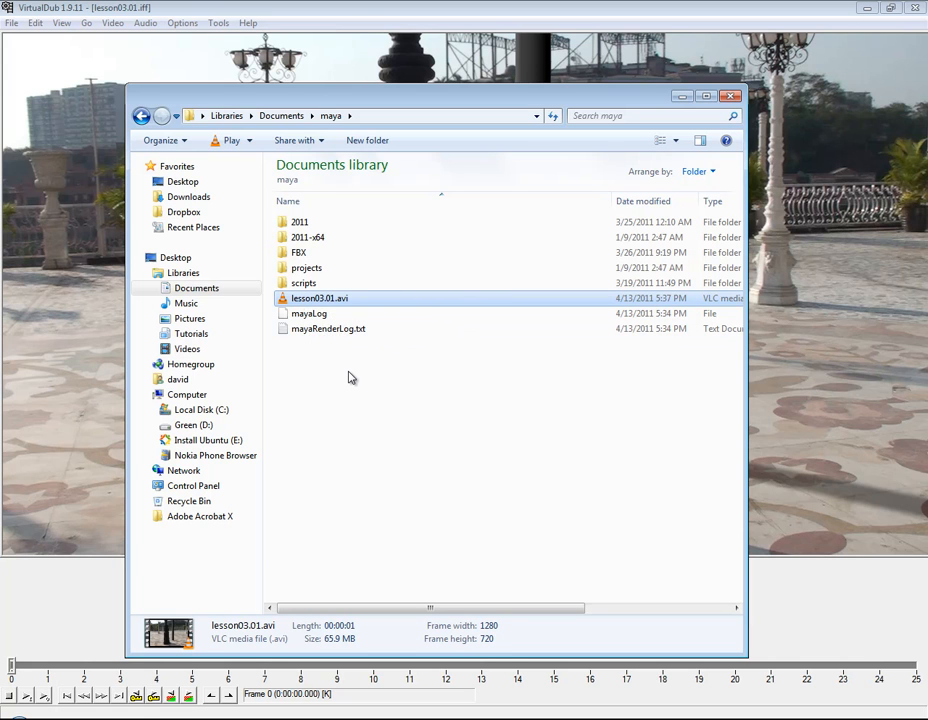